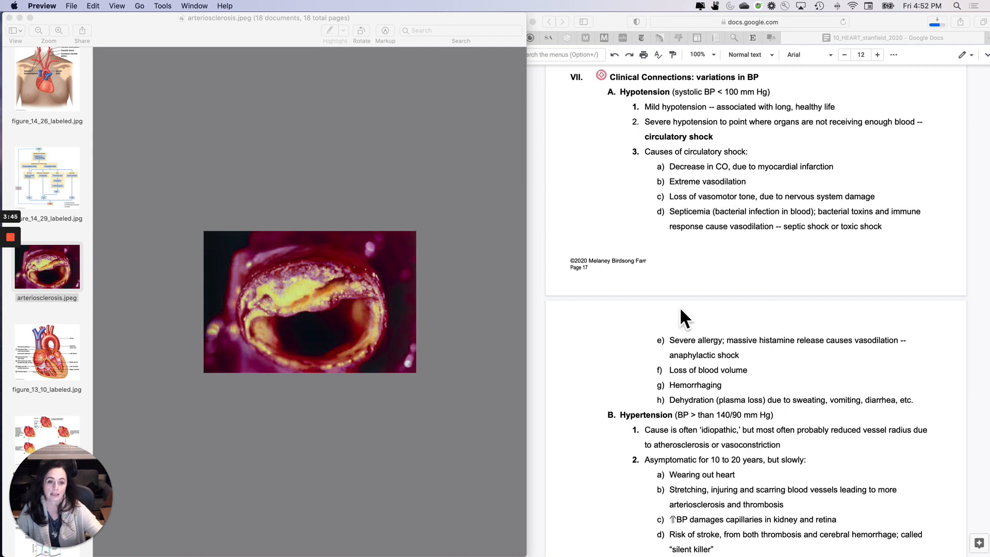
mouse_move(766, 246)
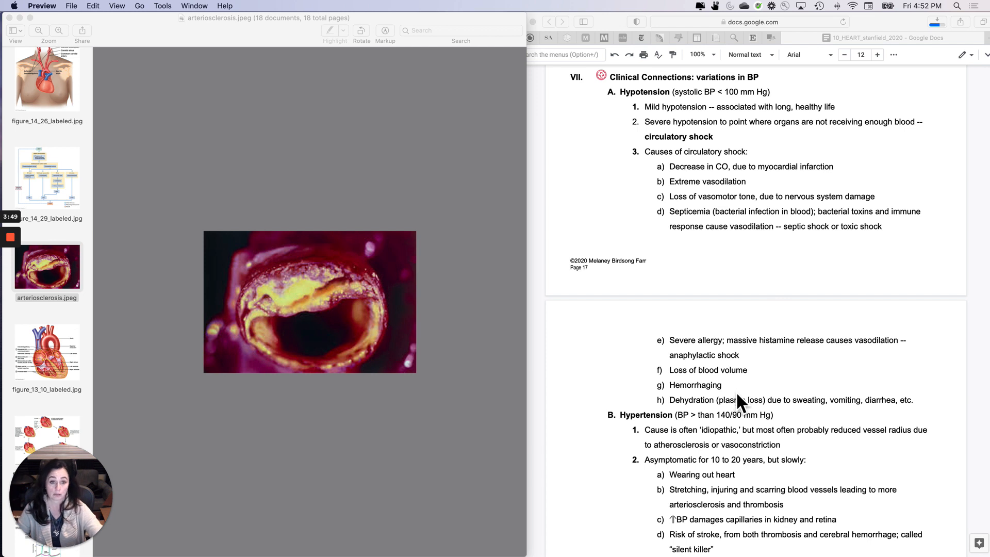
mouse_move(729, 369)
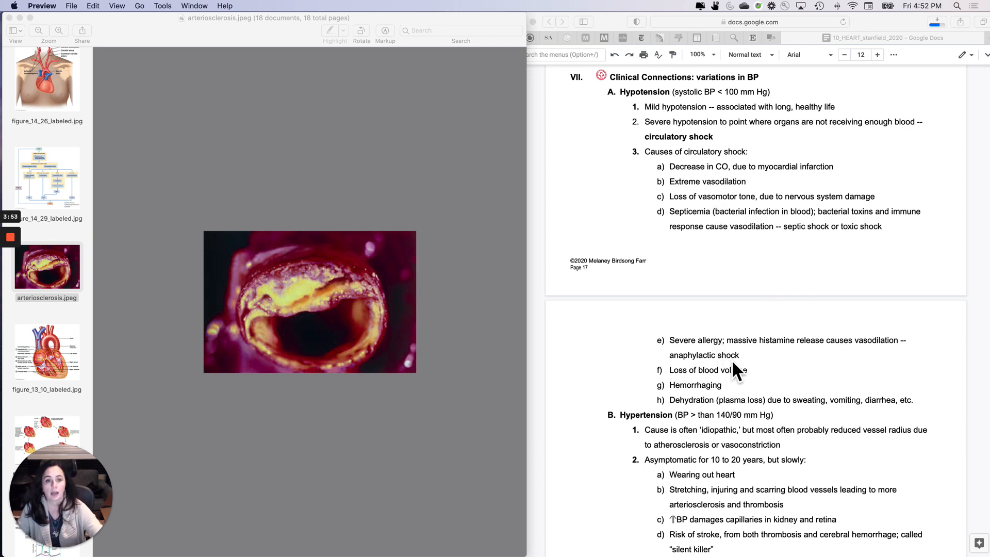
Scroll the notes down from Hypotension causes to the Hypertension risk factors and treatment list.
scroll("down", 3)
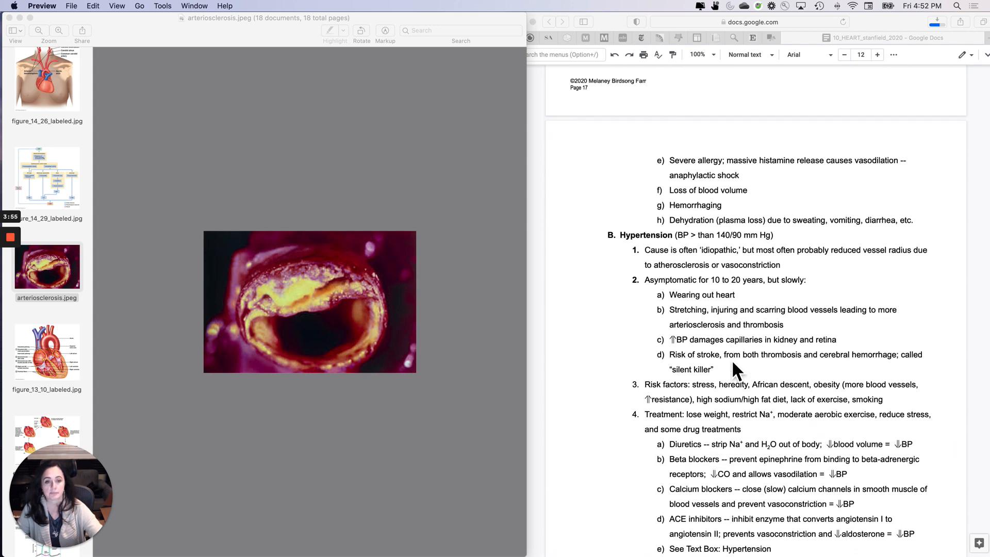
scroll("down", 3)
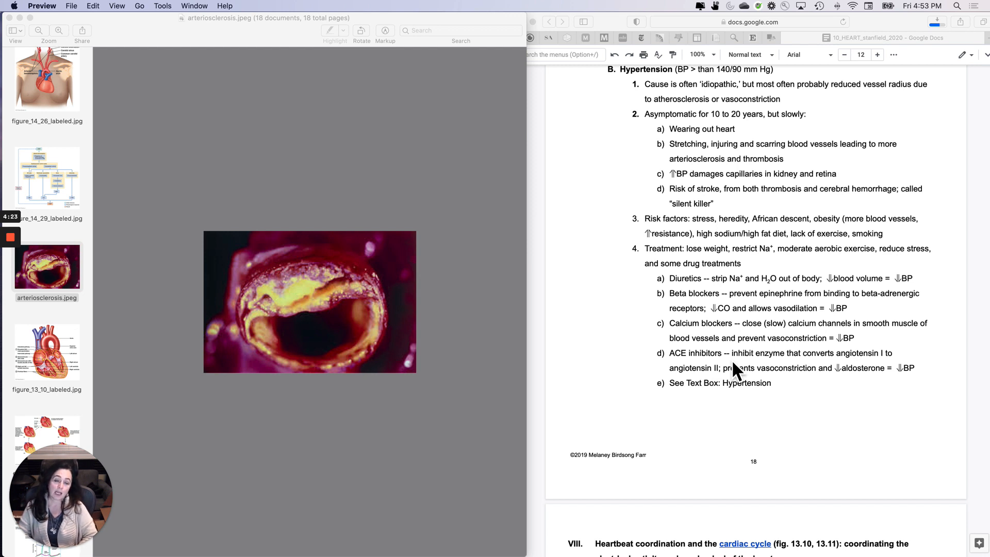
mouse_move(752, 89)
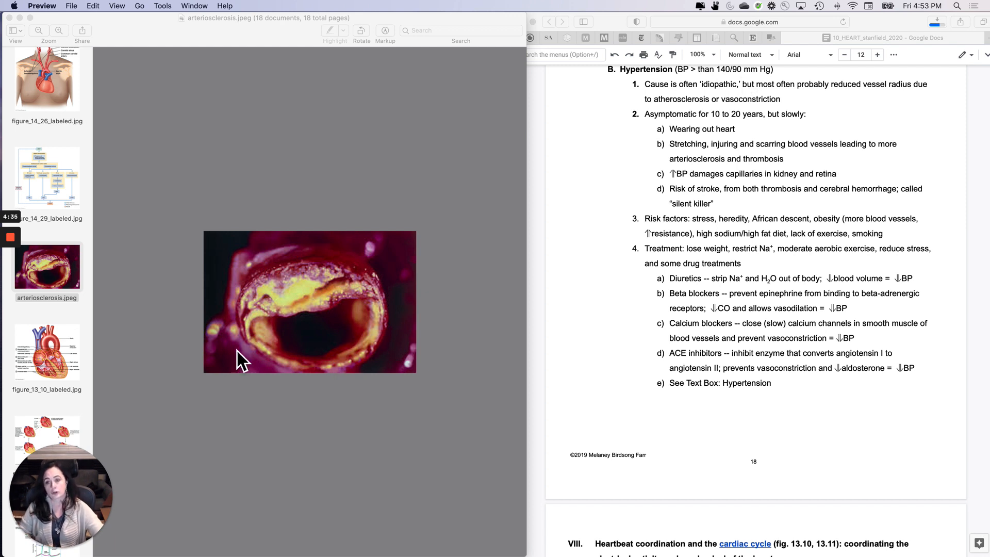
mouse_move(395, 345)
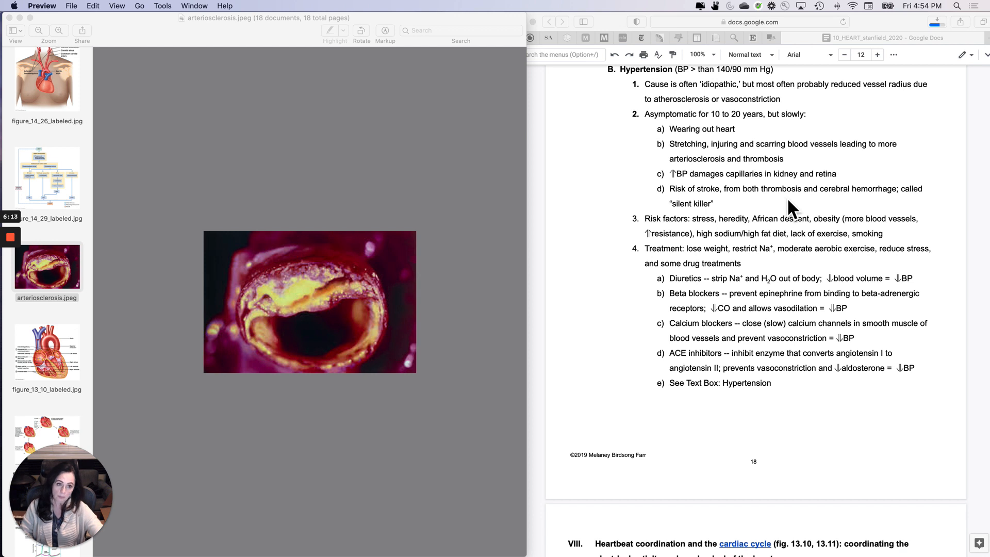
mouse_move(814, 230)
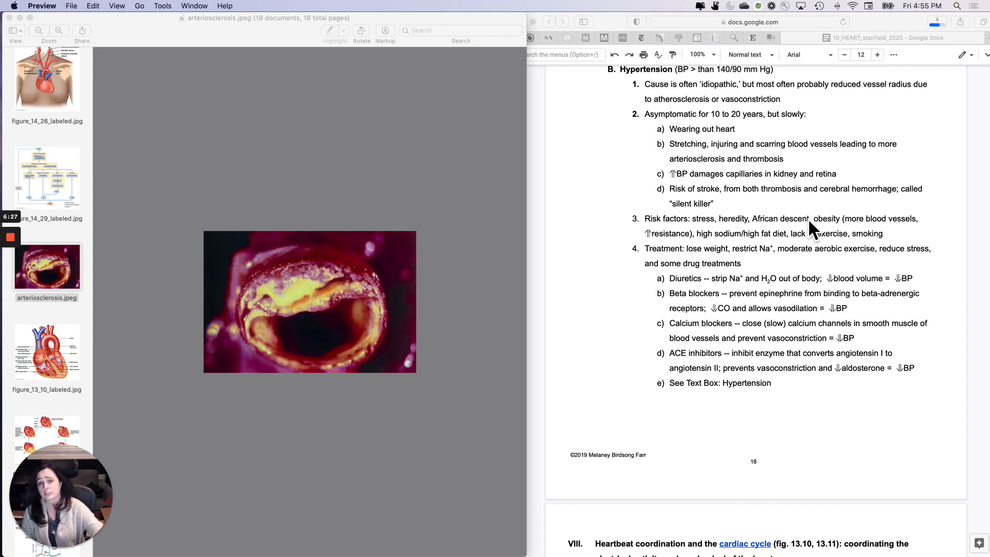
mouse_move(785, 256)
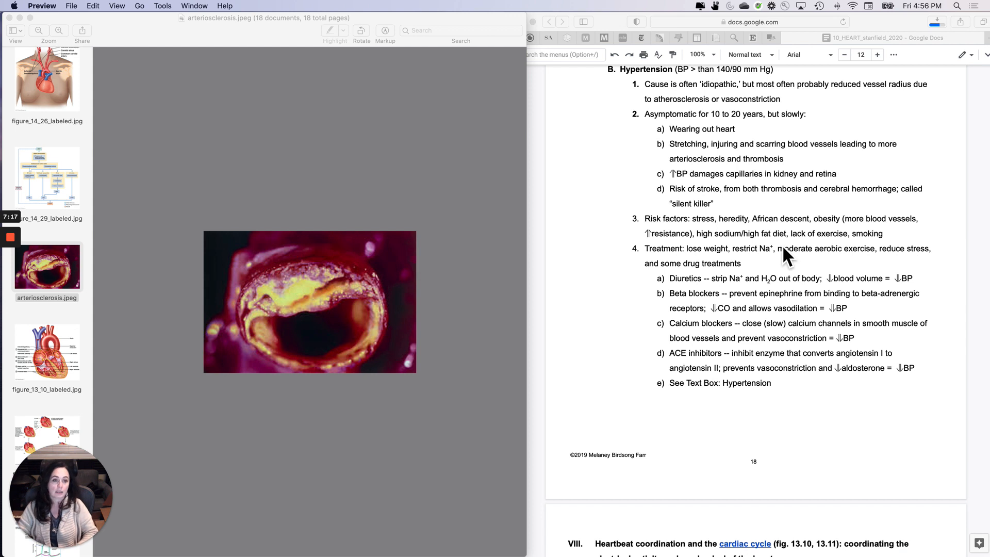
mouse_move(836, 271)
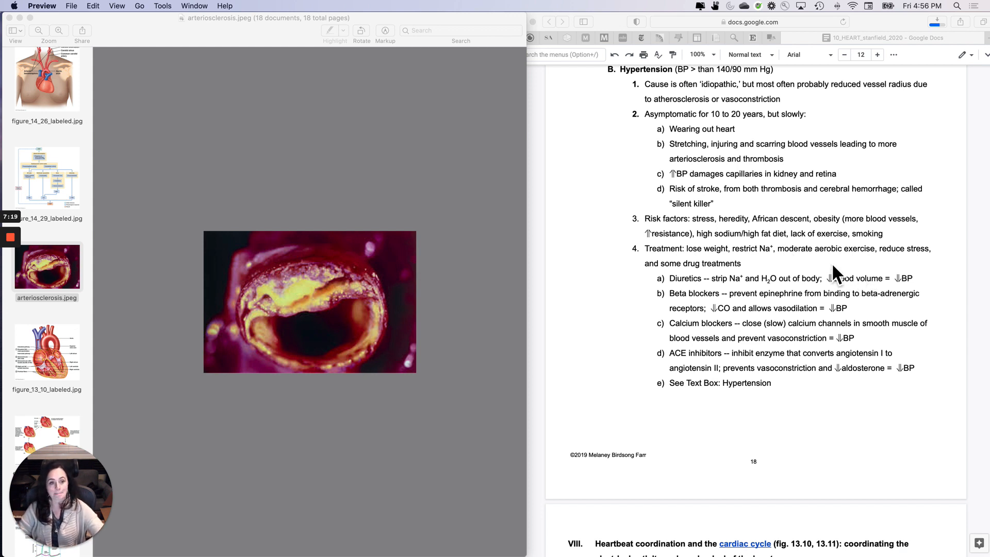
mouse_move(880, 246)
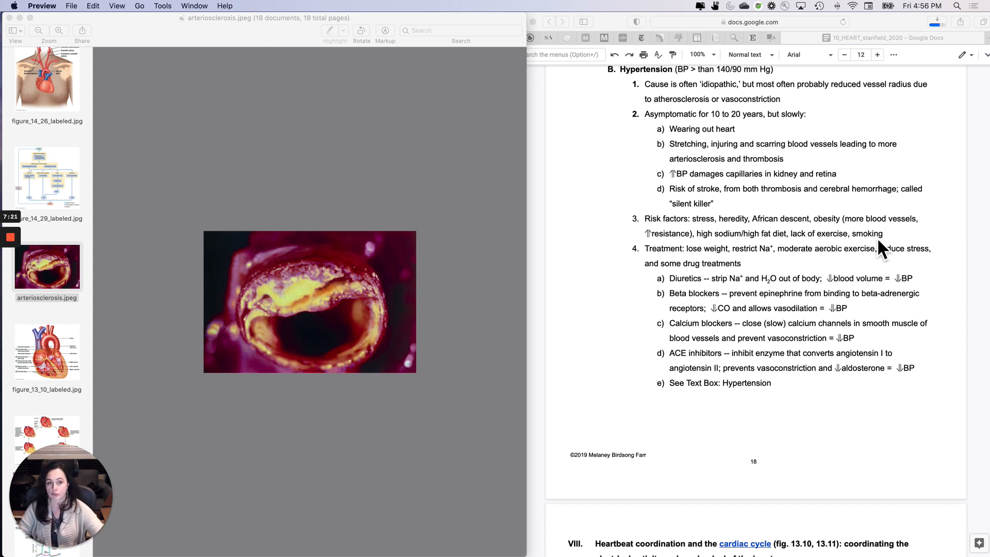
mouse_move(748, 315)
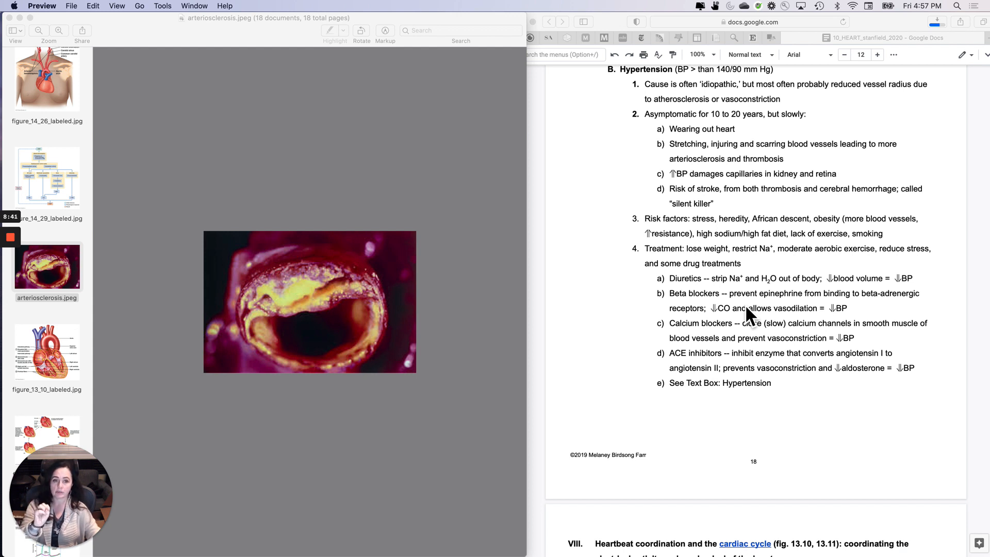
Bring the Safari notes window forward over the image viewer and scroll back to the hypertension drug treatments.
double_click(742, 292)
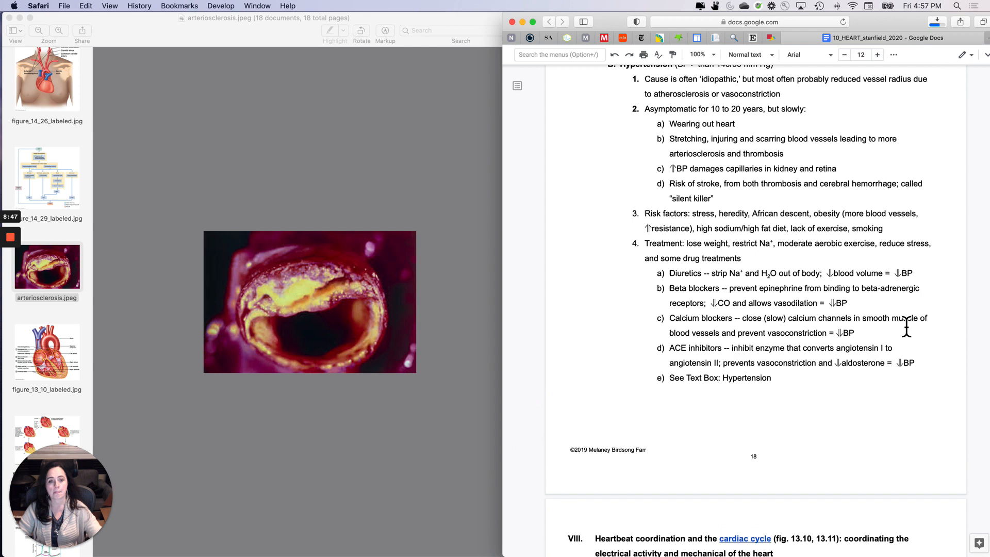
scroll("down", 3)
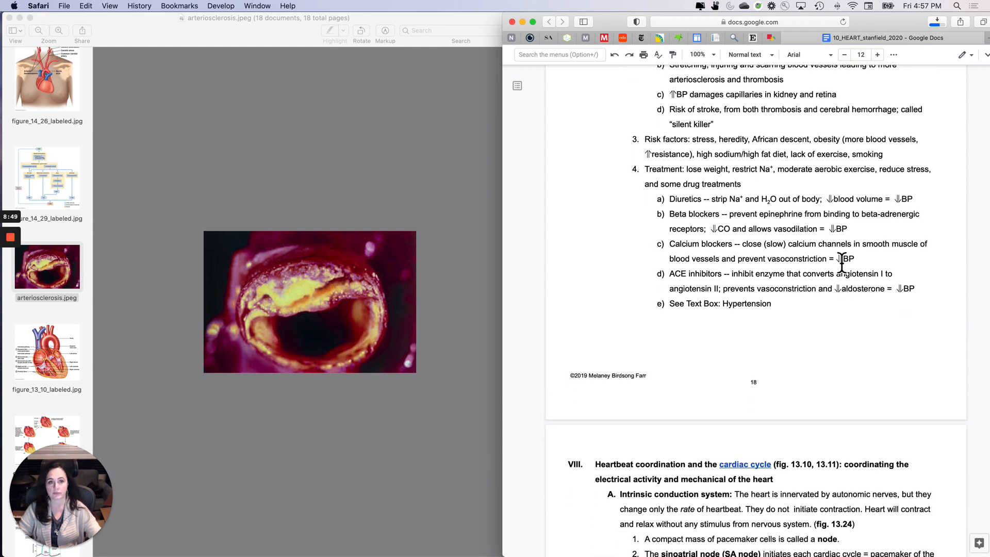
scroll("down", 3)
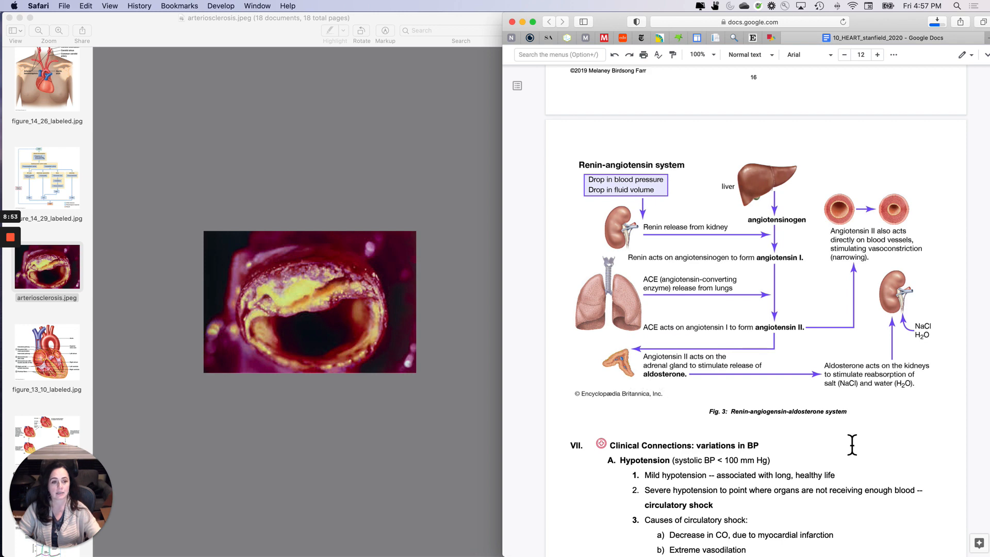
scroll("down", 3)
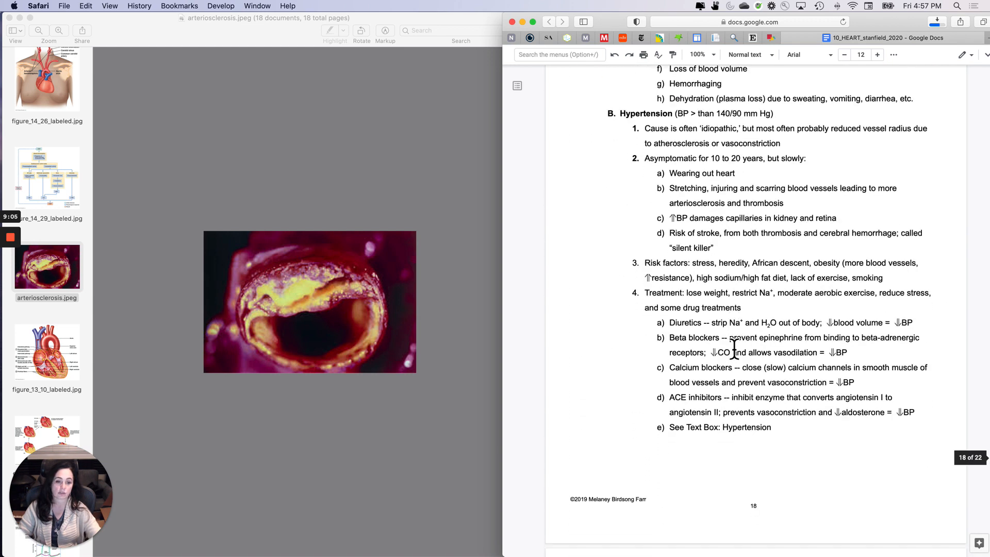
scroll("down", 3)
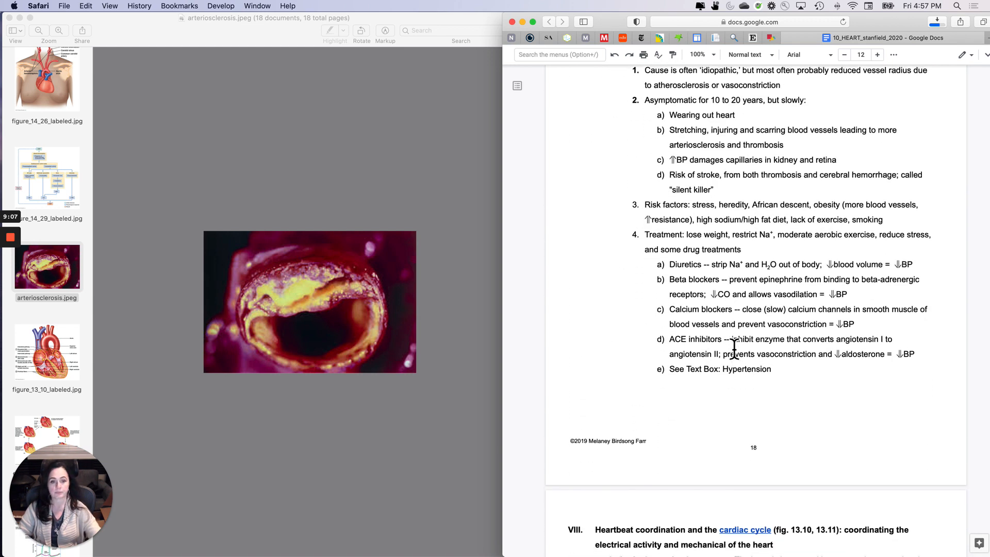
scroll("down", 3)
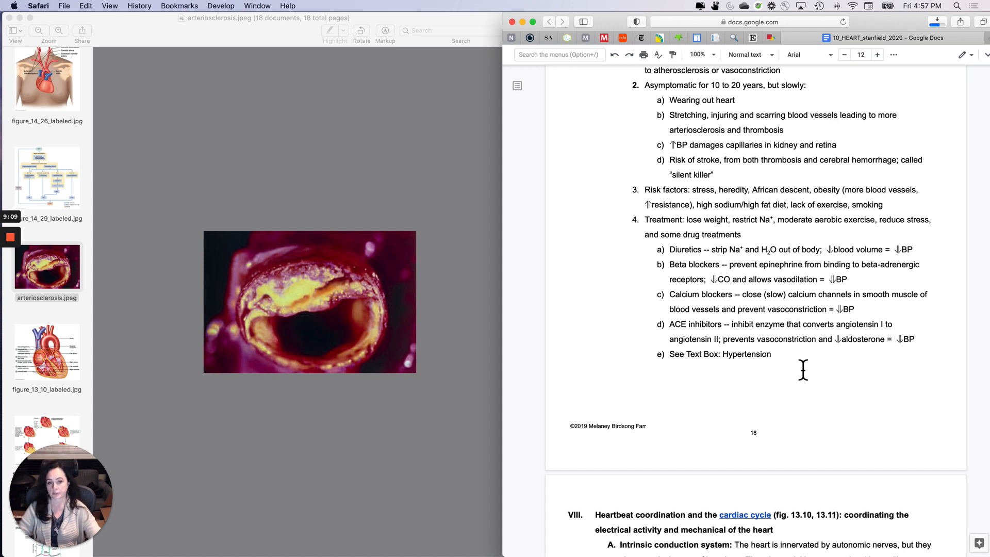